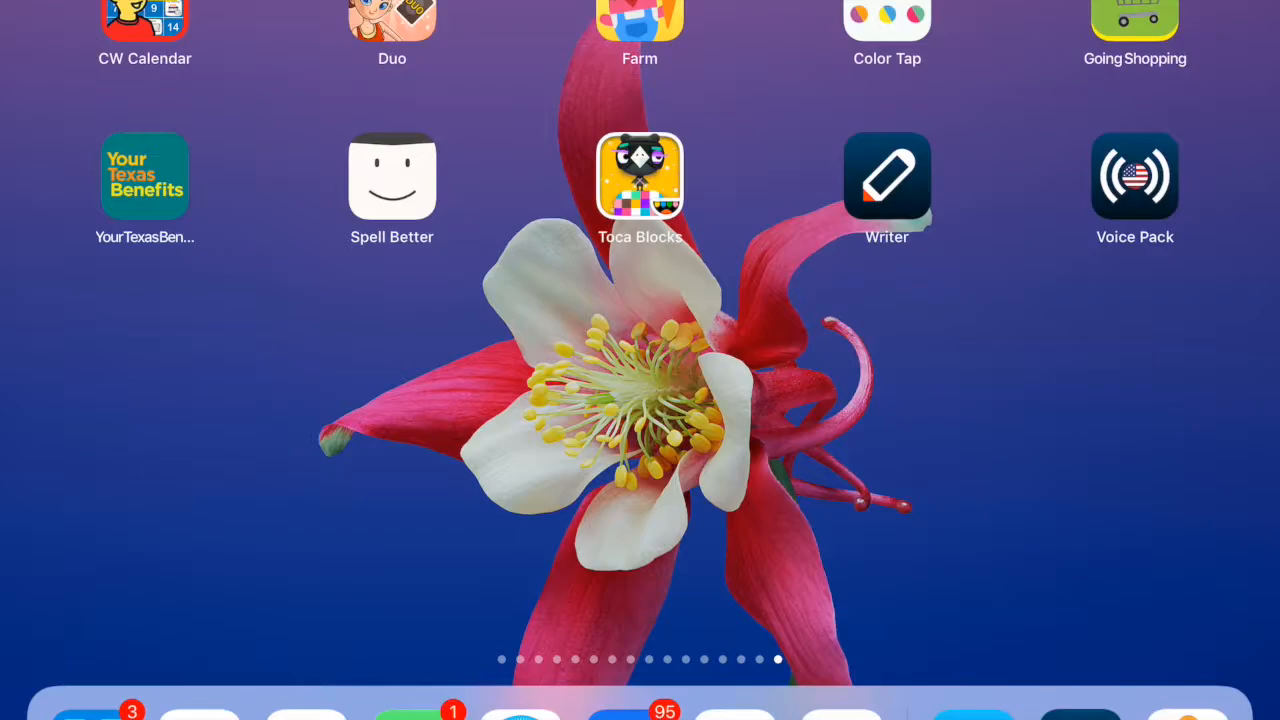
Launch Voice Dream Writer from the Home Screen to show its welcome document
left_click(886, 178)
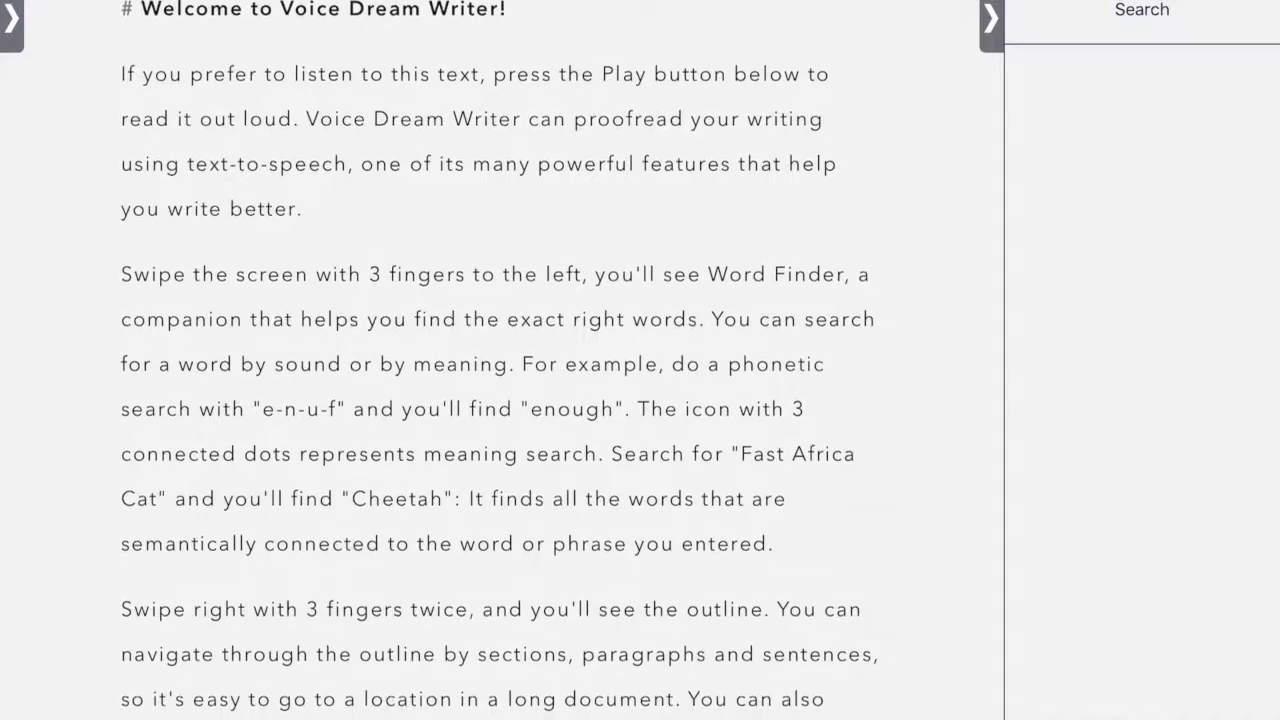
scroll("up", 3)
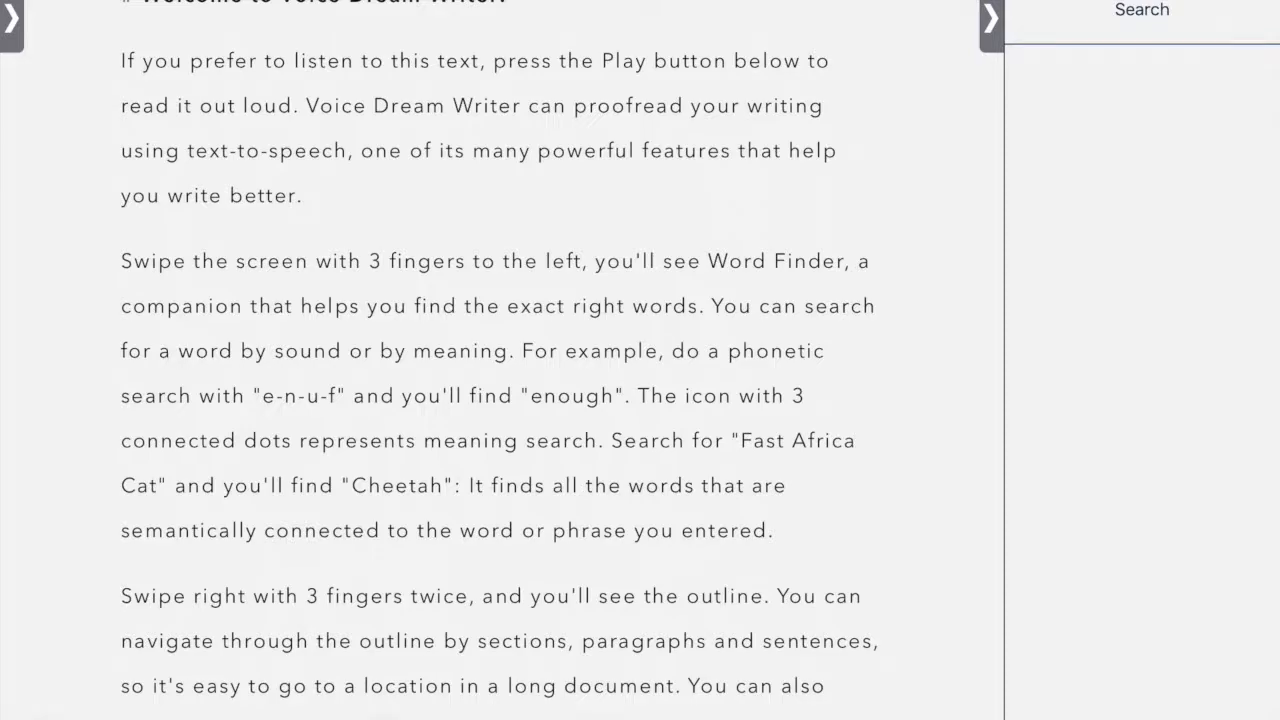
scroll("up", 3)
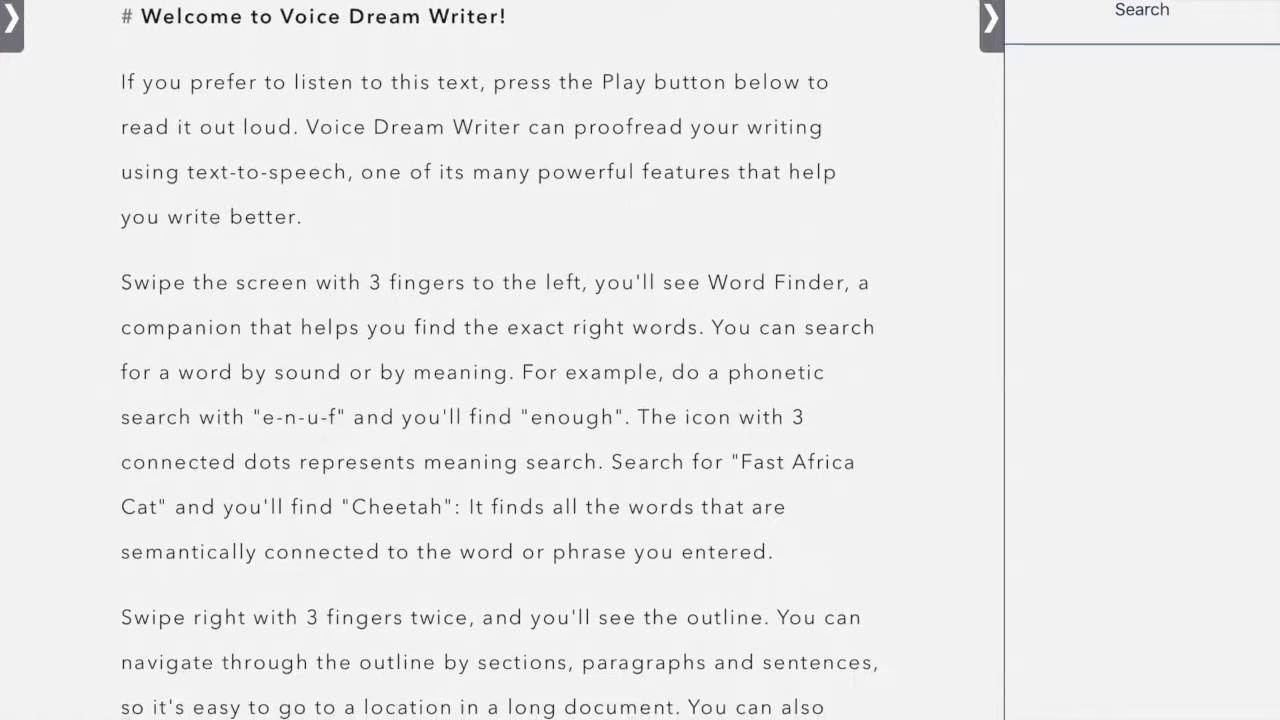
scroll("up", 3)
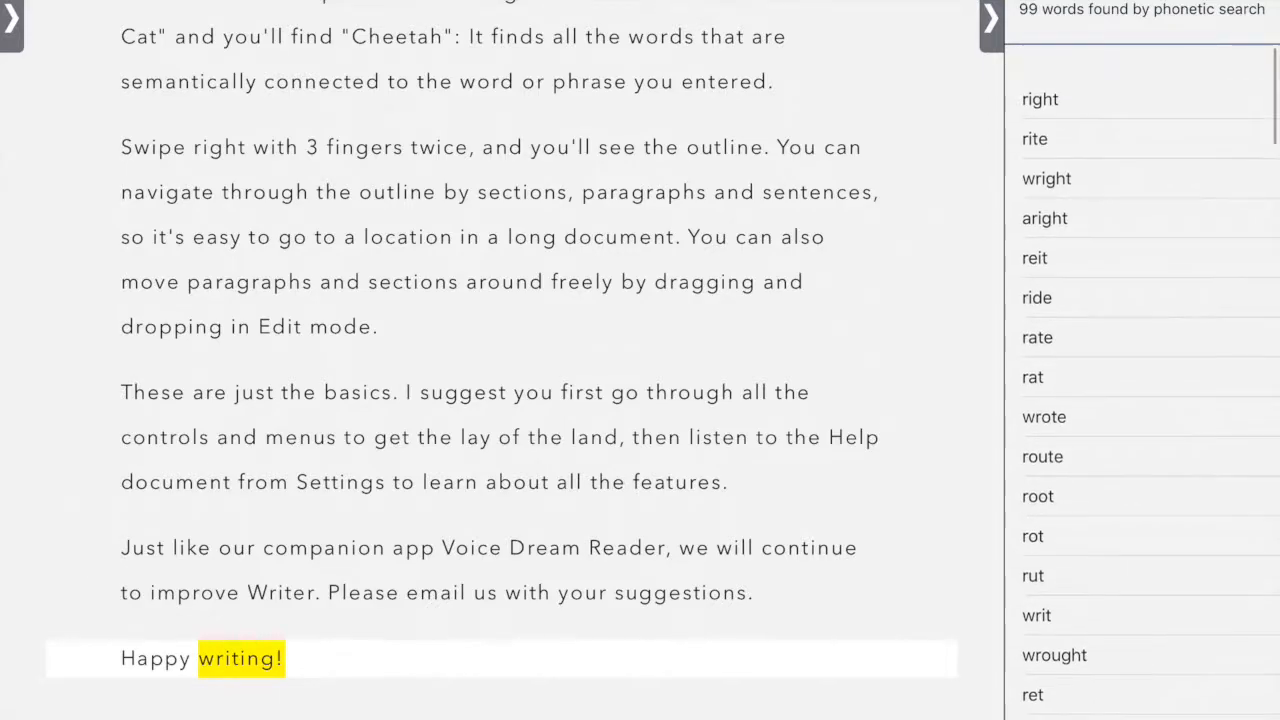
Browse the Word Finder sound-alike and meaning results for 'writing'
scroll("down", 3)
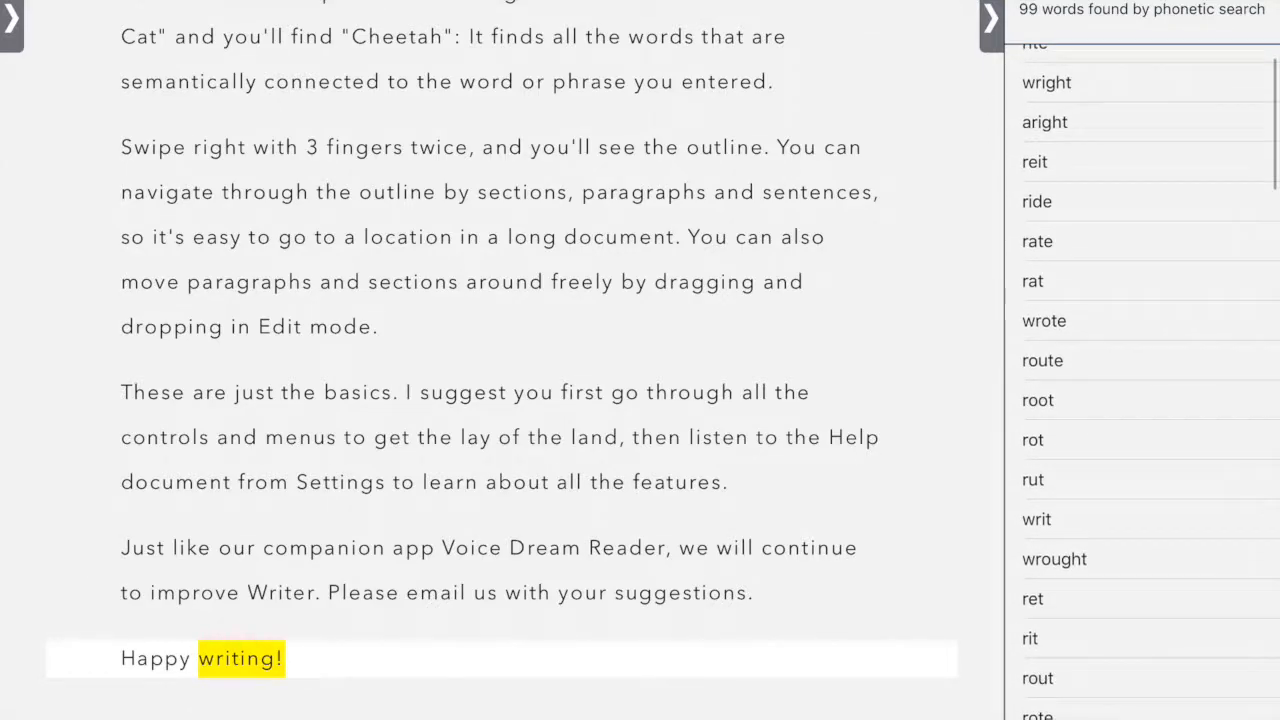
scroll("down", 3)
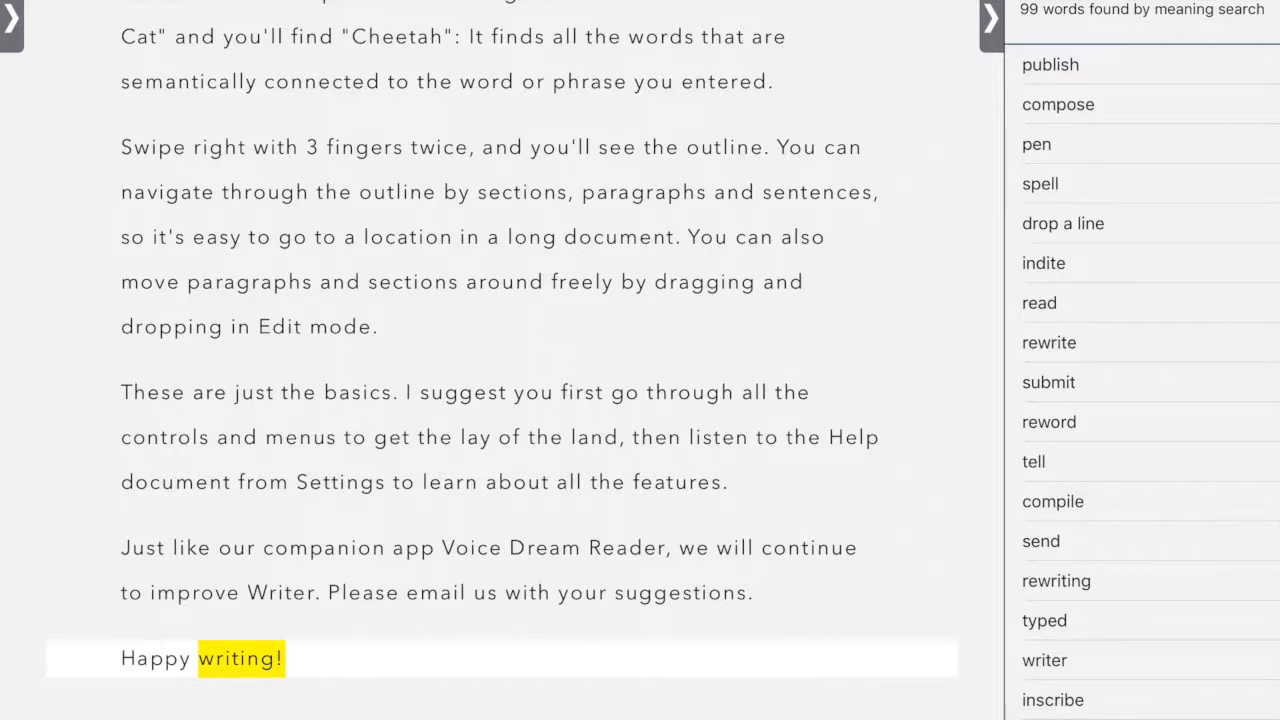
scroll("up", 3)
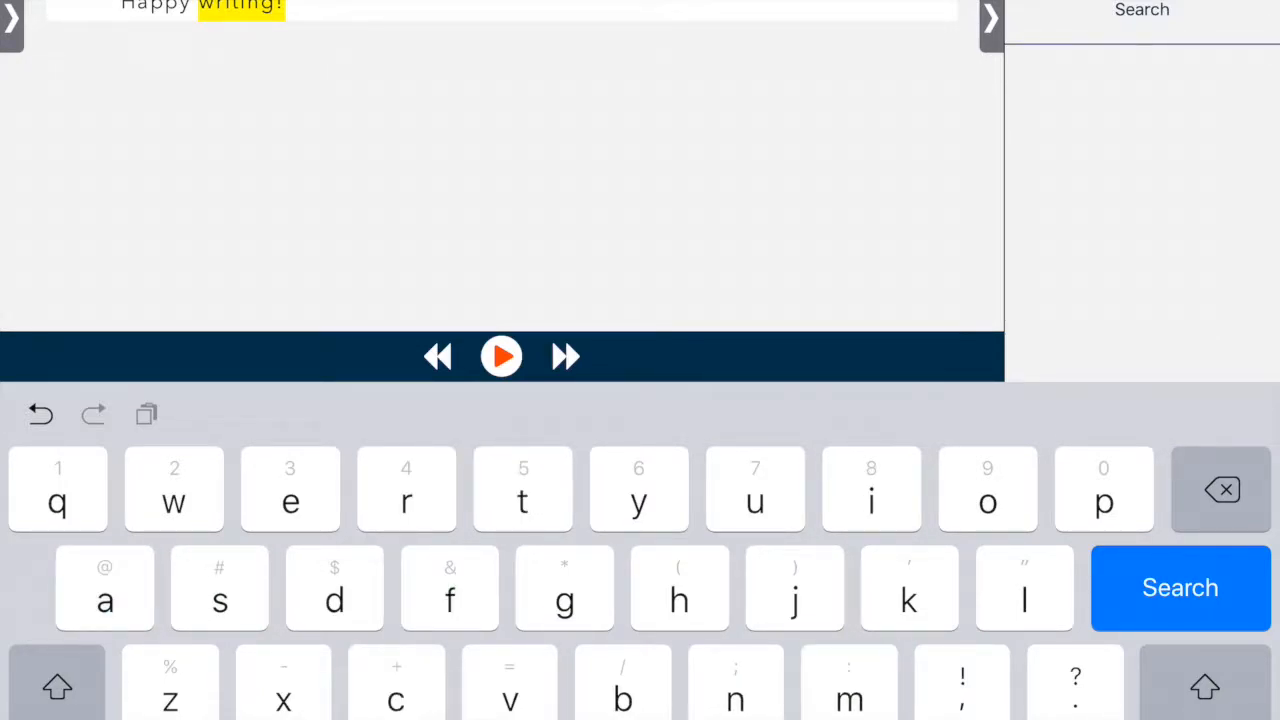
Look up a typed word in Word Finder and dismiss the no-definition result
left_click(1179, 587)
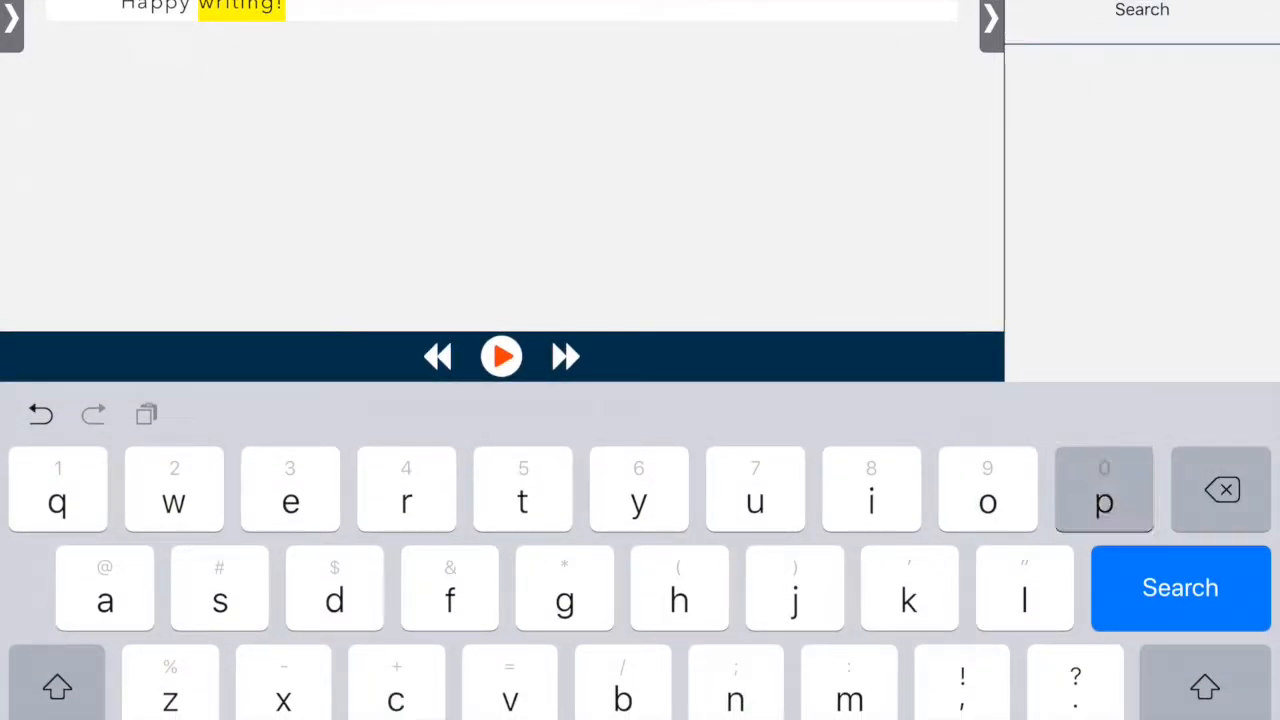
left_click(1180, 587)
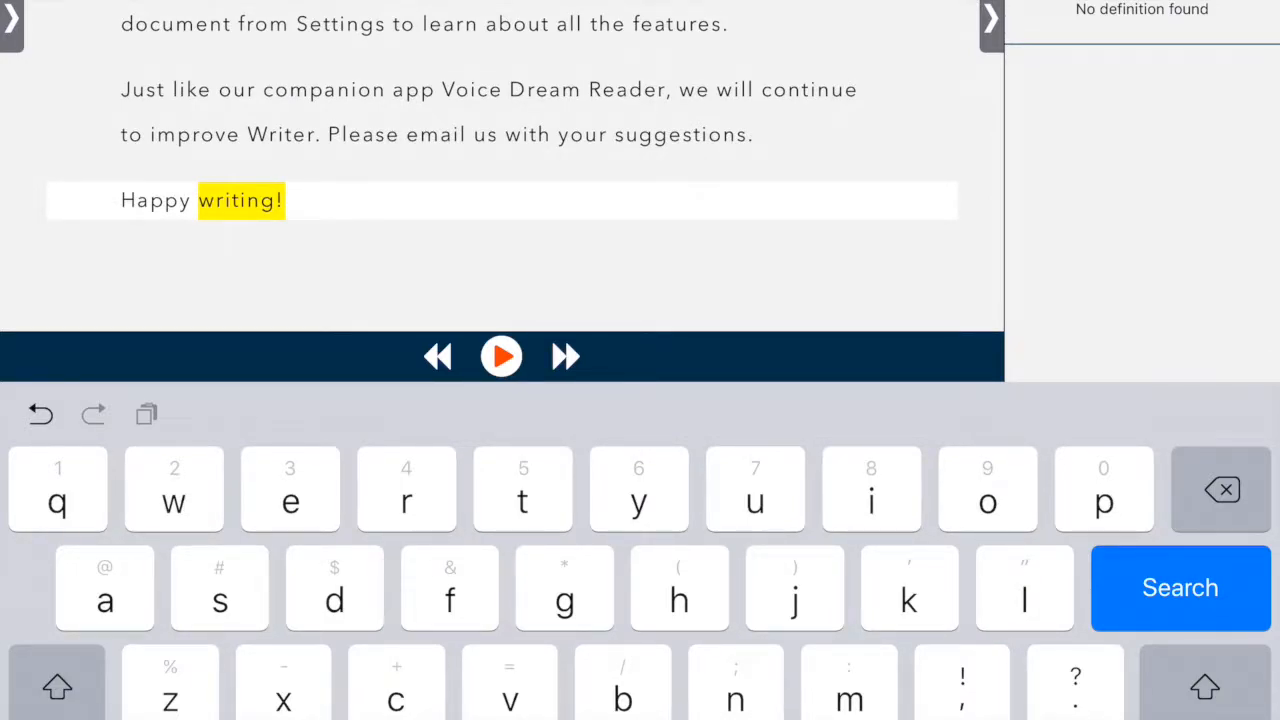
left_click(1180, 587)
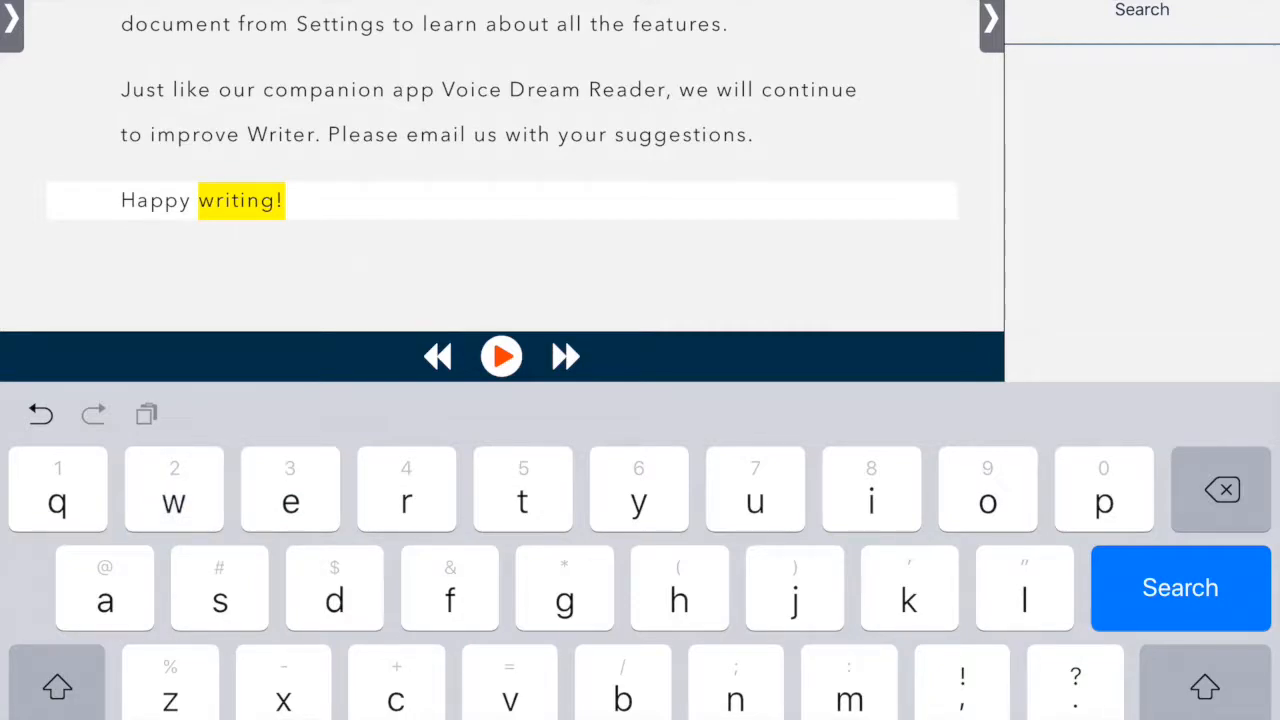
Run a phonetic search returning 100 sound-alike words, then show the document outline
left_click(1179, 587)
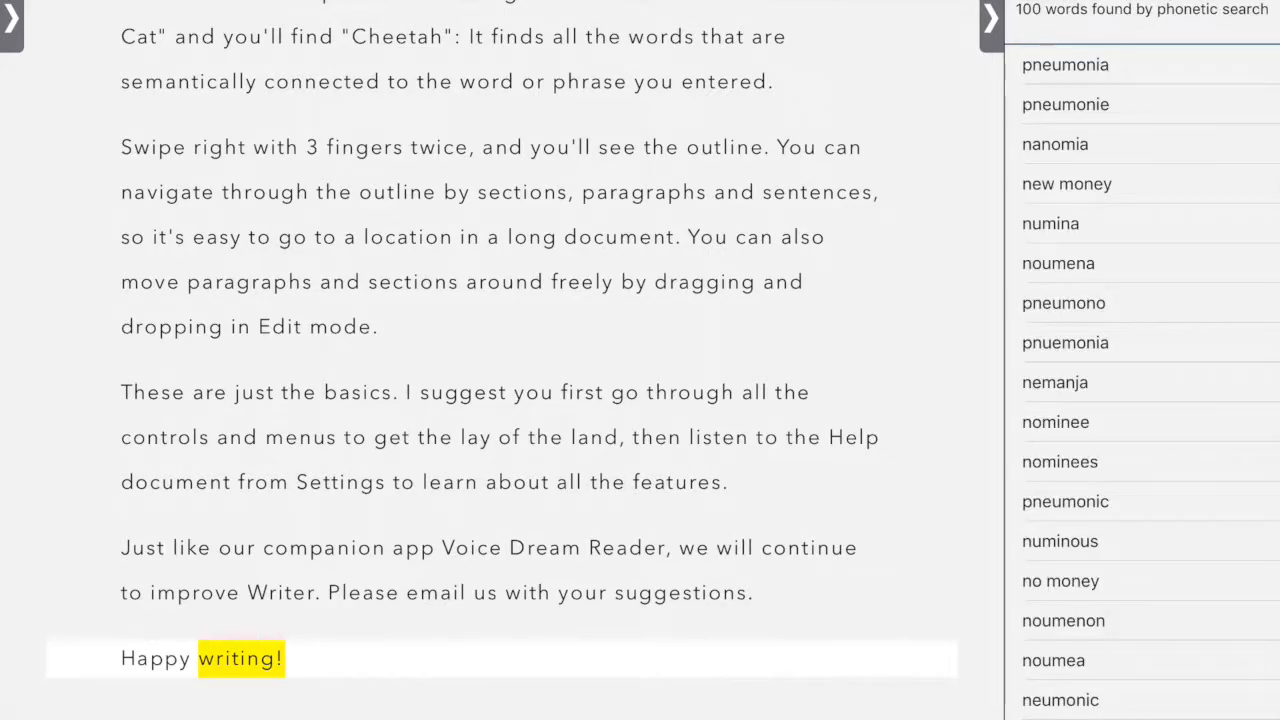
left_click(1065, 64)
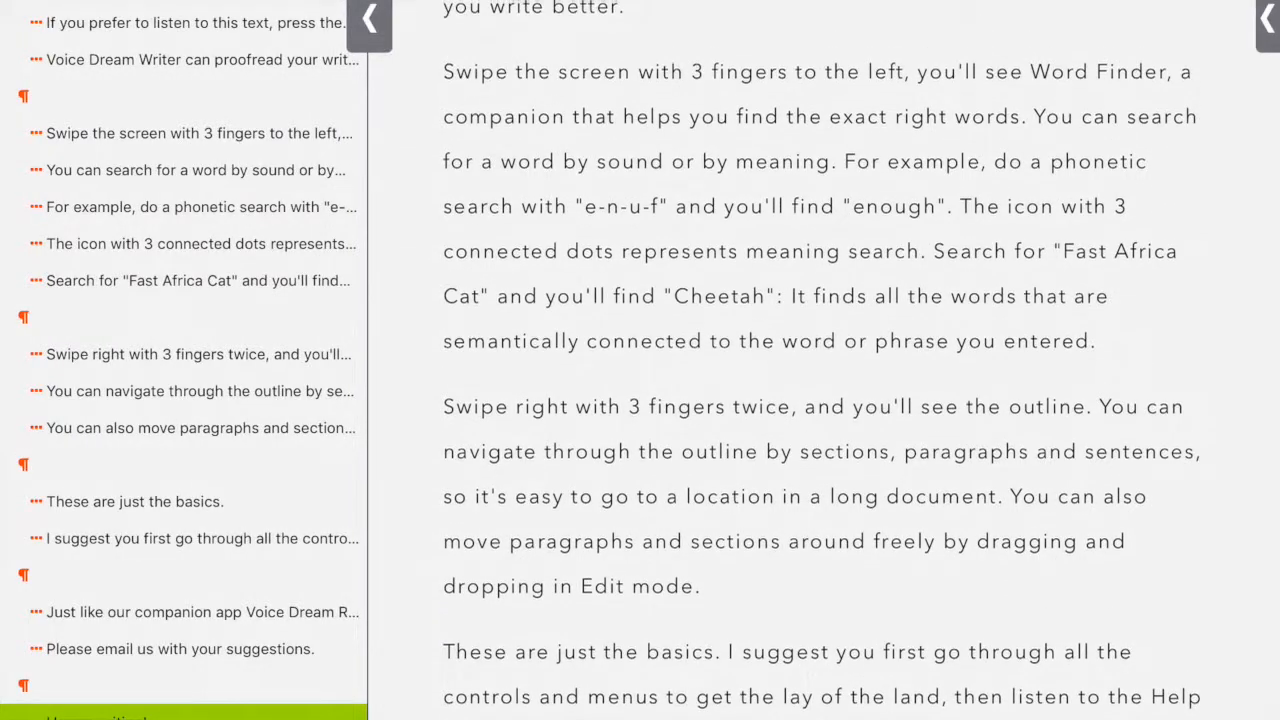
Switch the outline to paragraphs, close it, and show the document's file actions
scroll("up", 3)
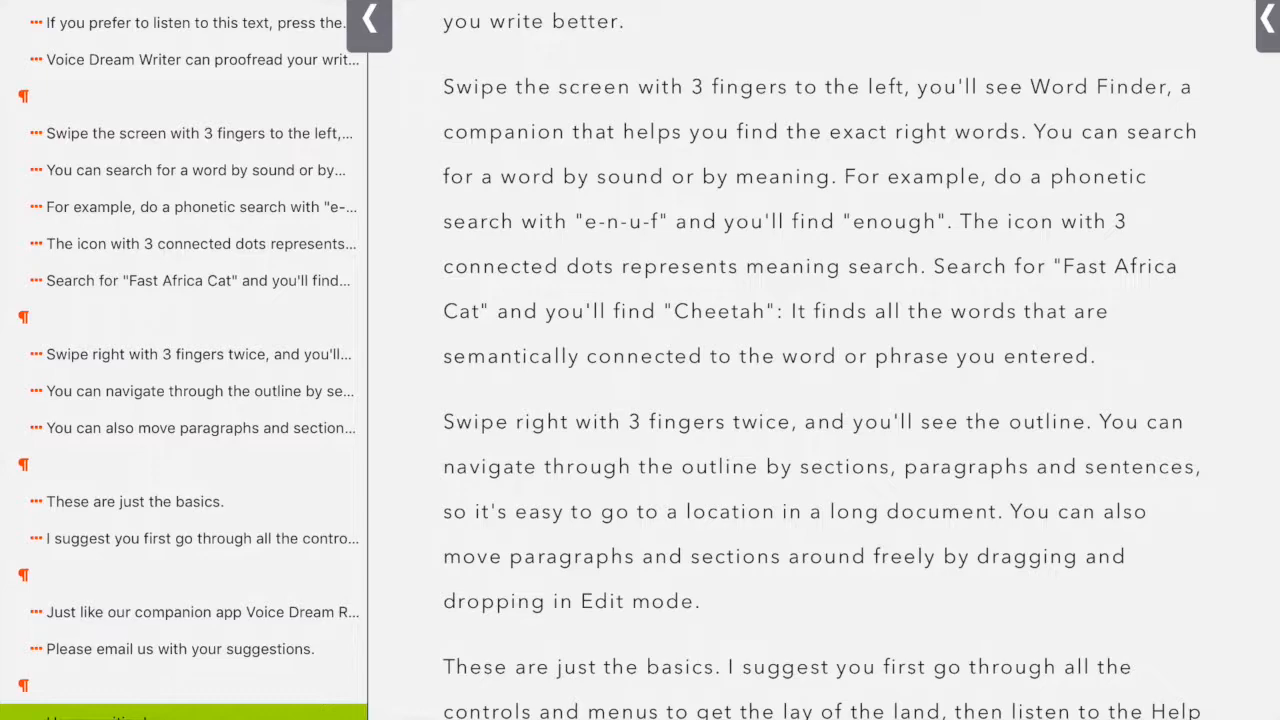
scroll("up", 3)
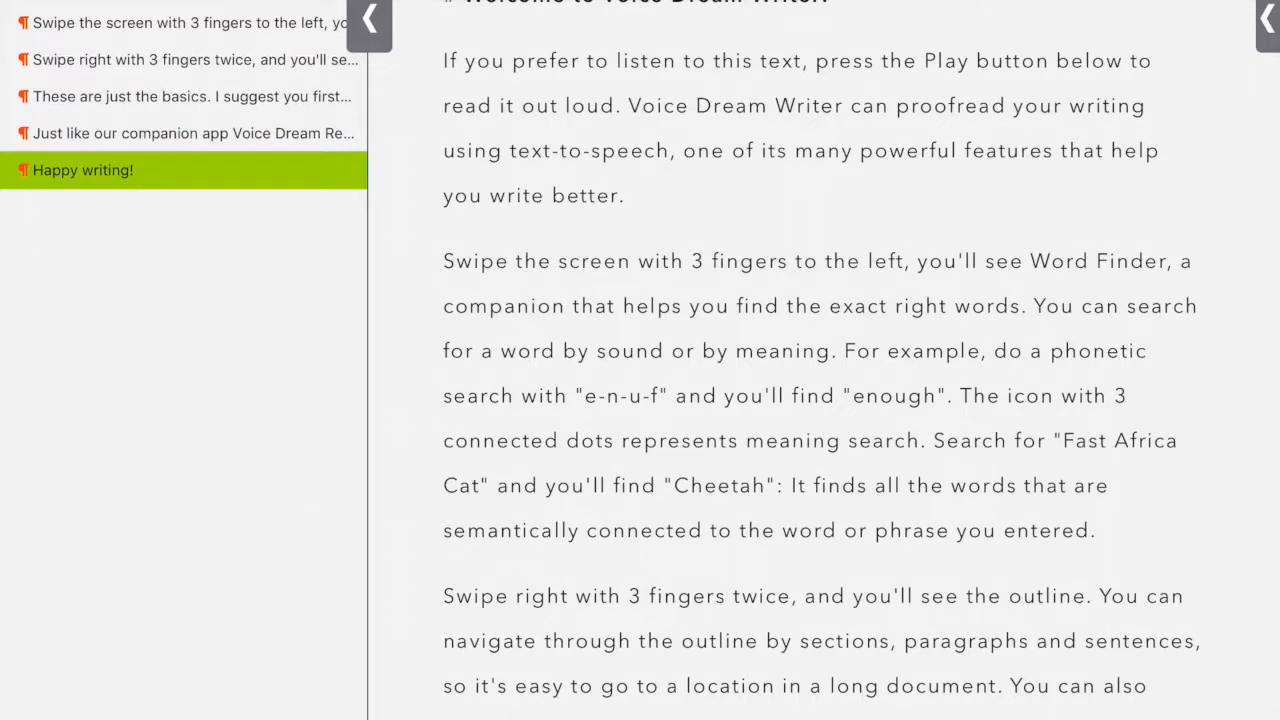
left_click(369, 25)
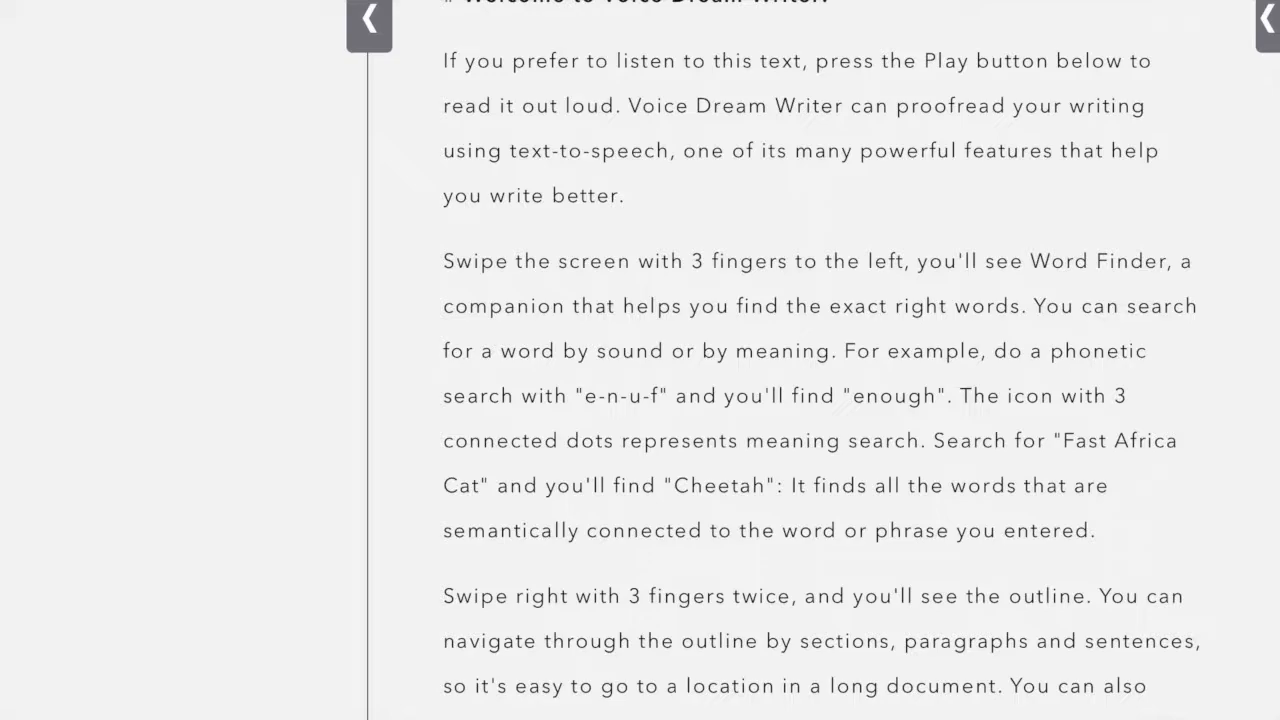
left_click(368, 23)
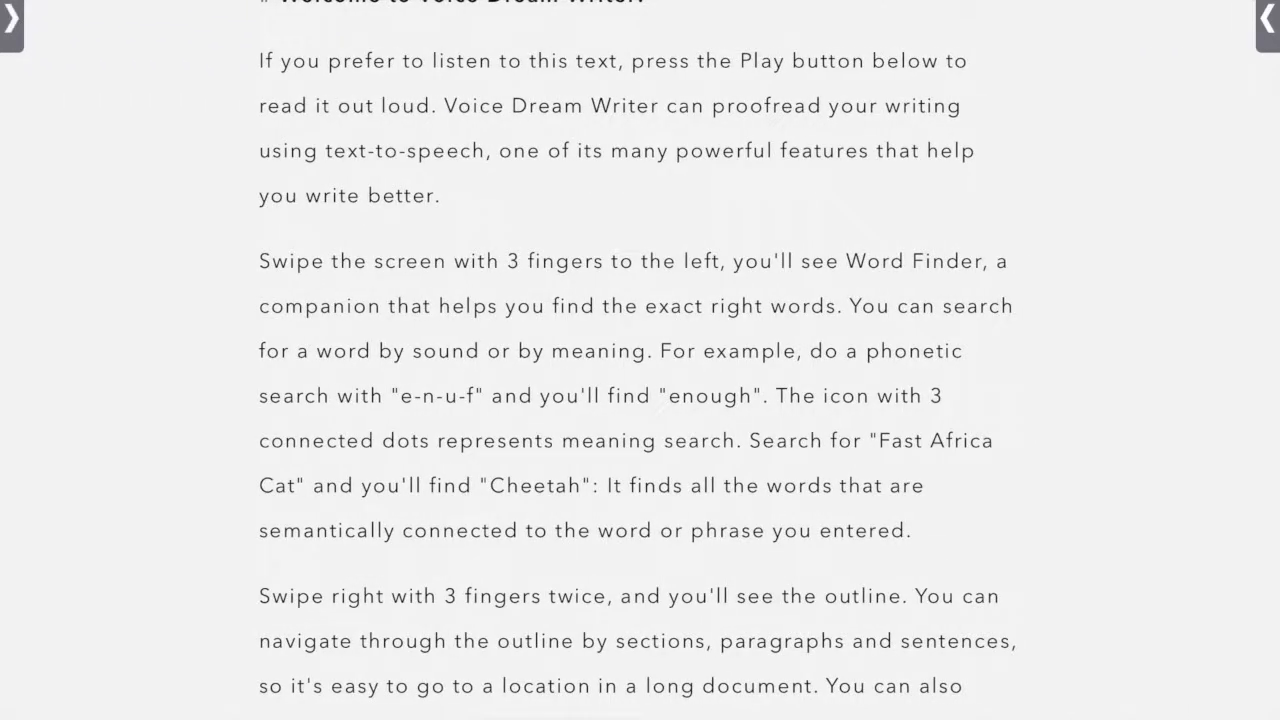
left_click(12, 26)
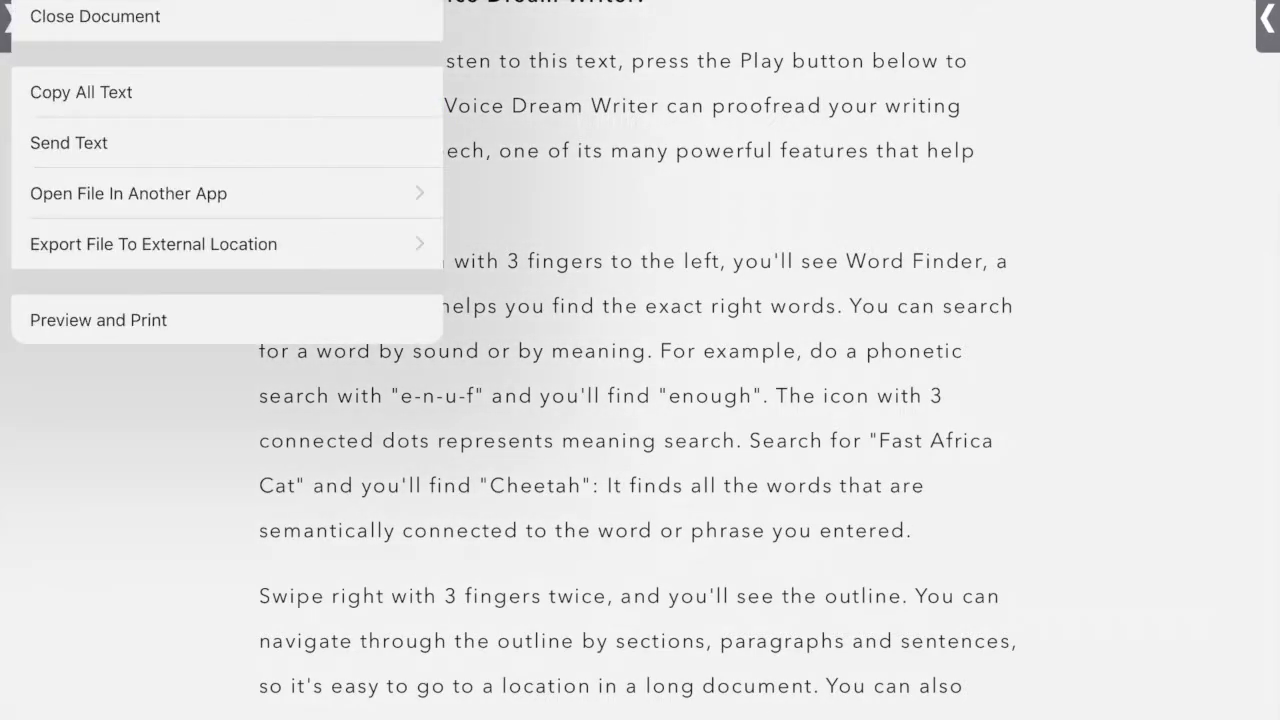
Choose Preview and Print to show the welcome document's print preview
left_click(69, 142)
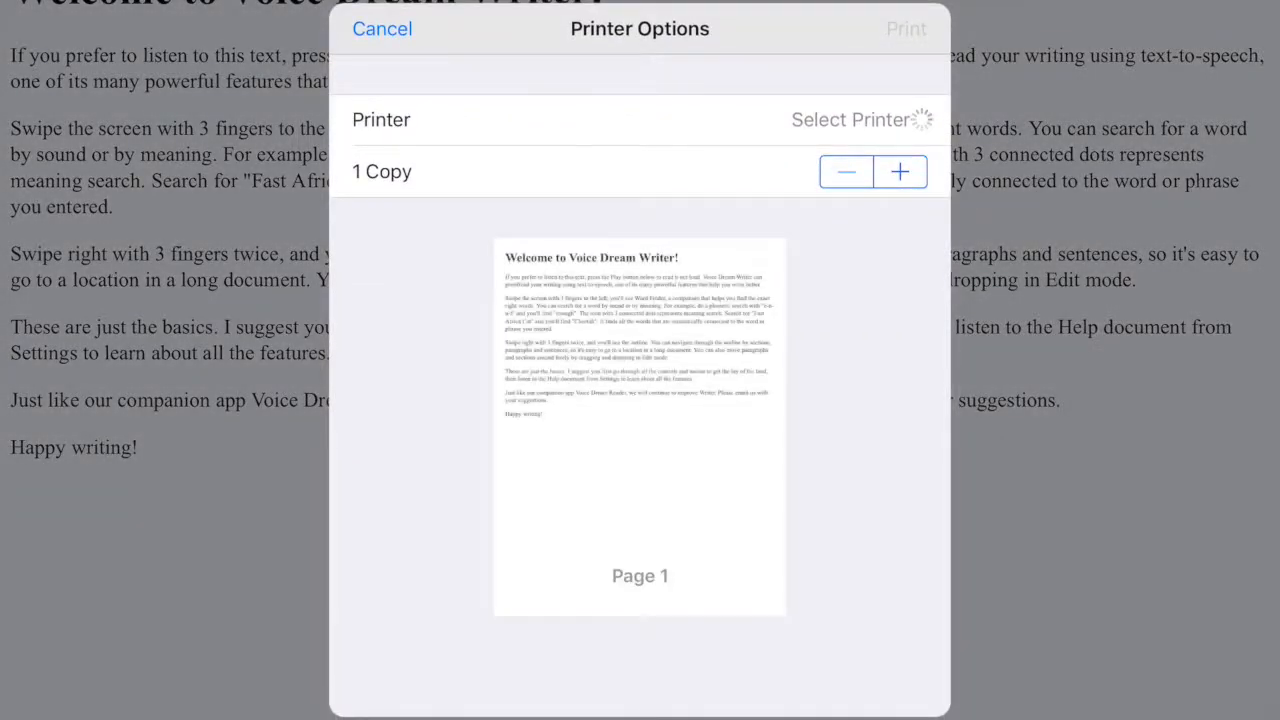
Cancel the printer options and bring up the empty File Manager
left_click(850, 119)
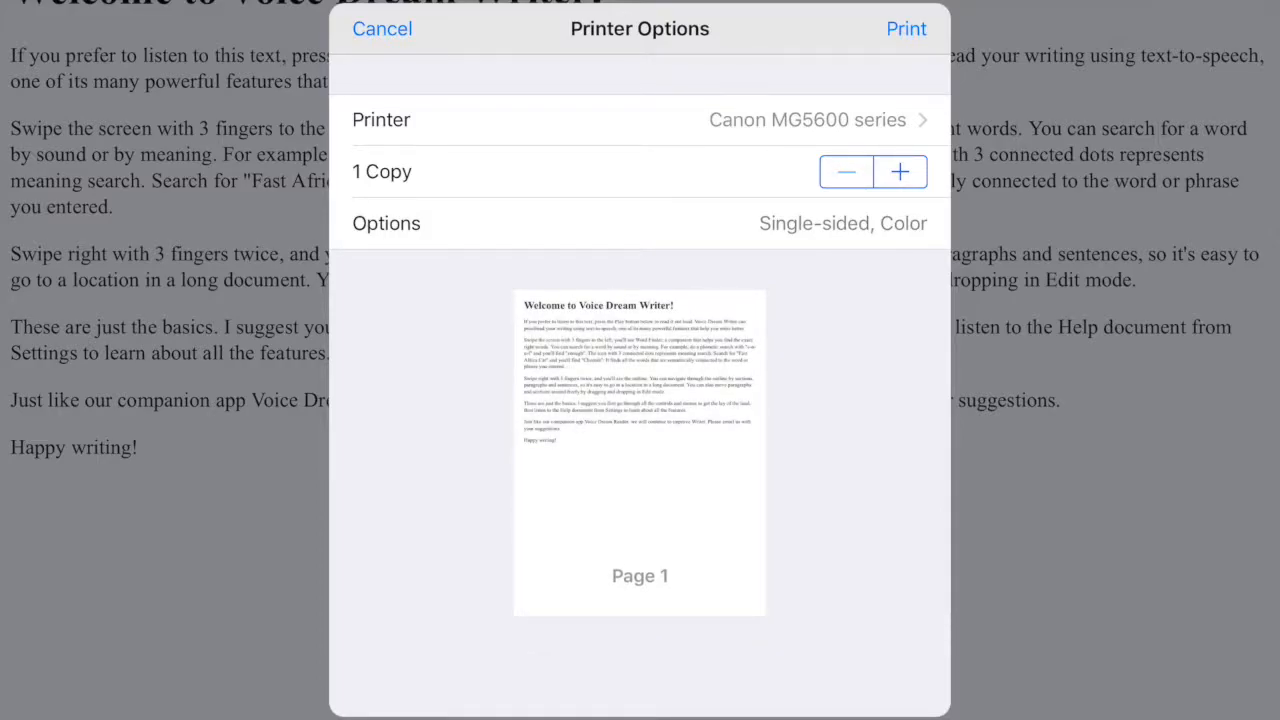
left_click(382, 28)
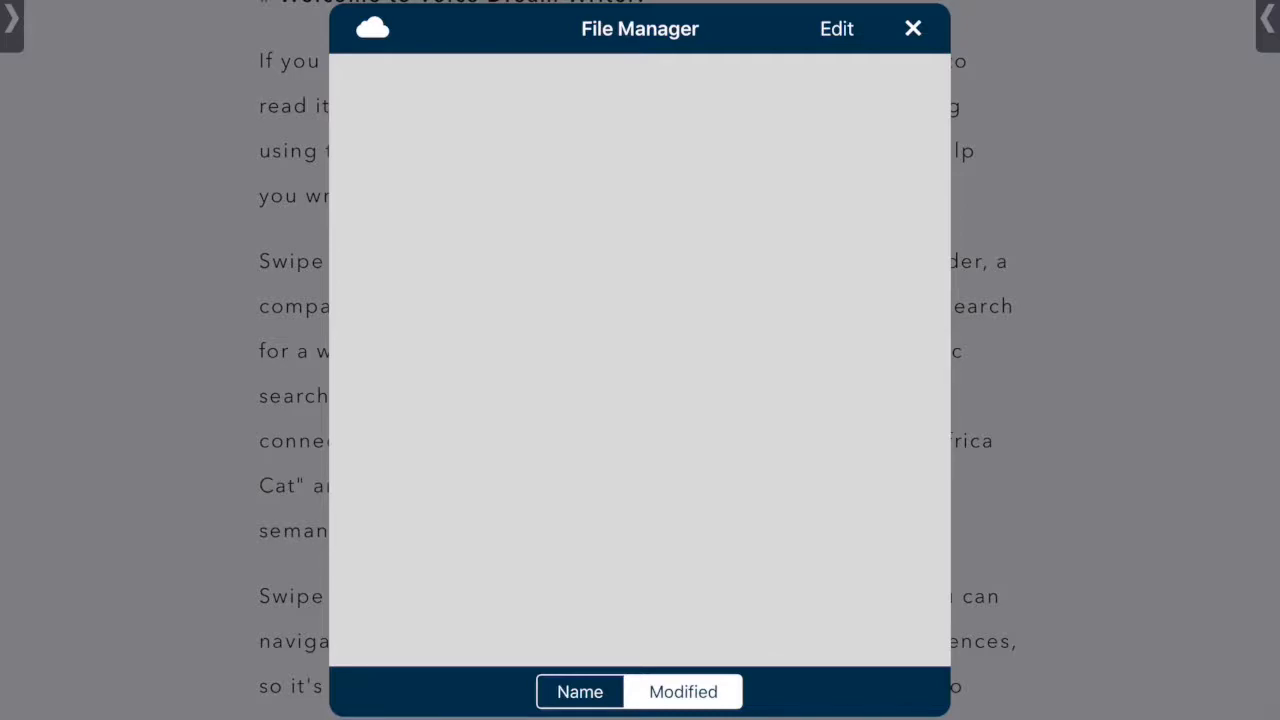
Close the File Manager to reach the document's Aa display settings
left_click(911, 28)
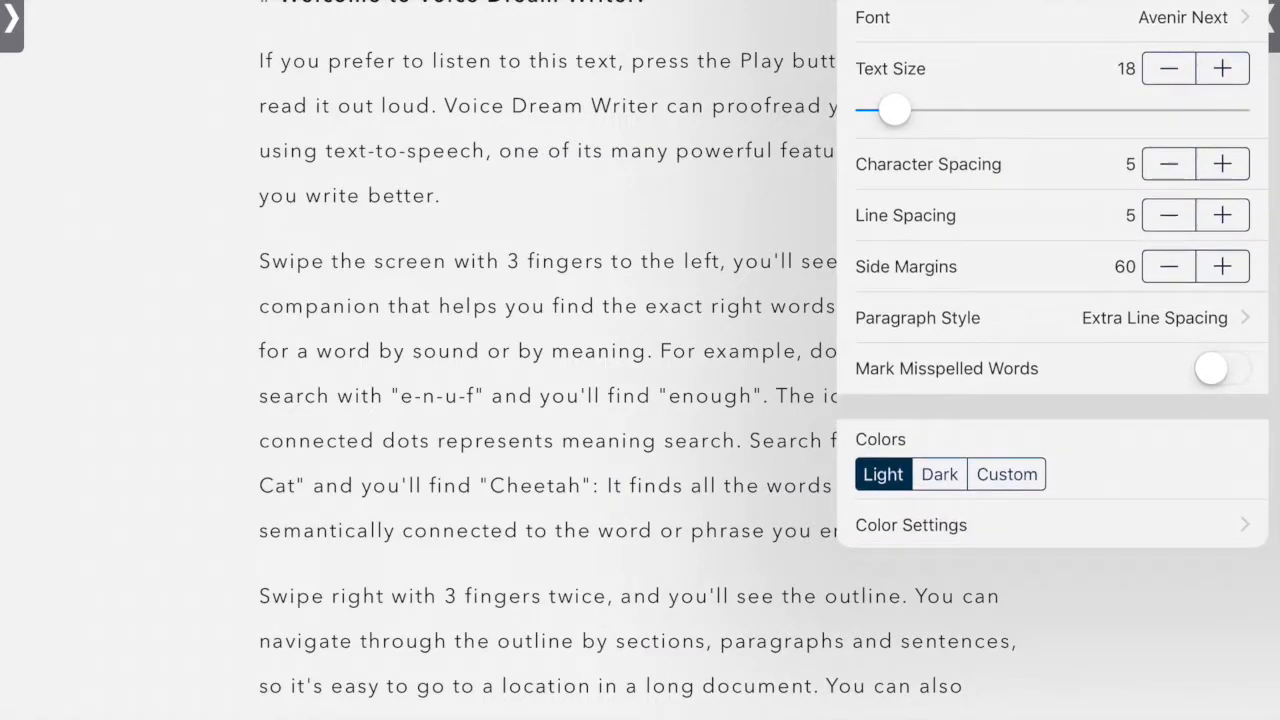
left_click(1180, 17)
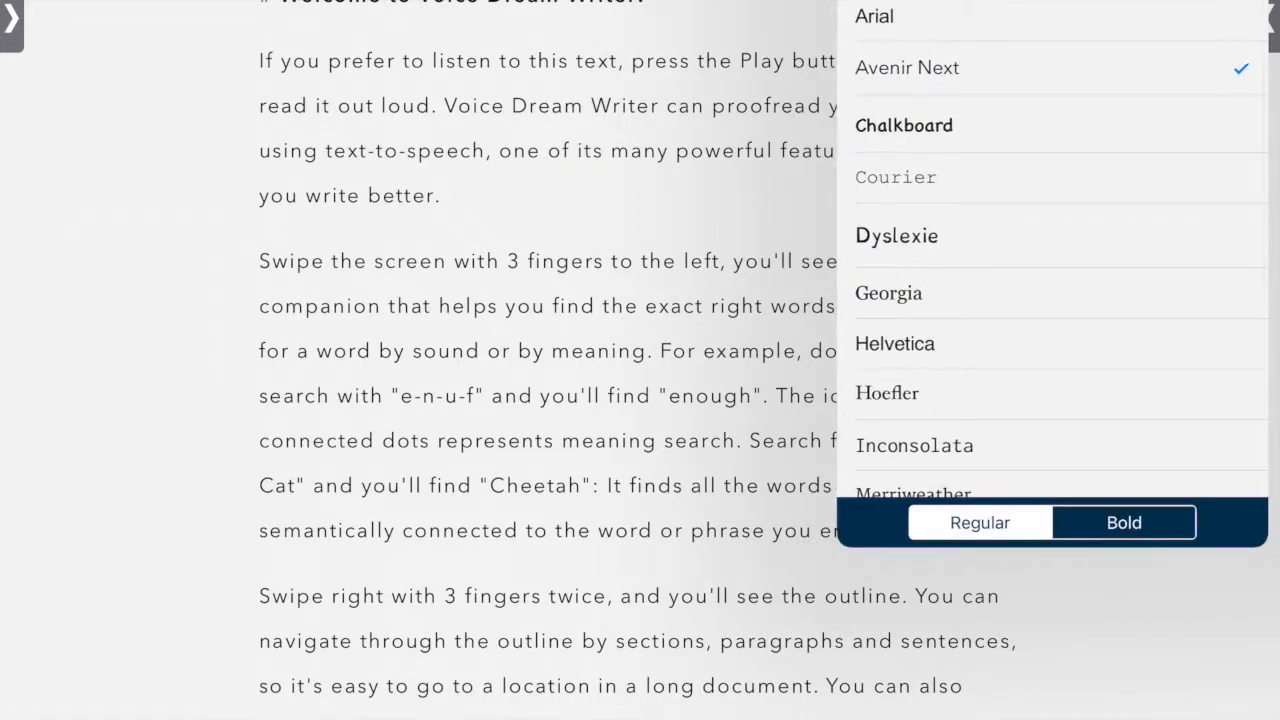
scroll("down", 3)
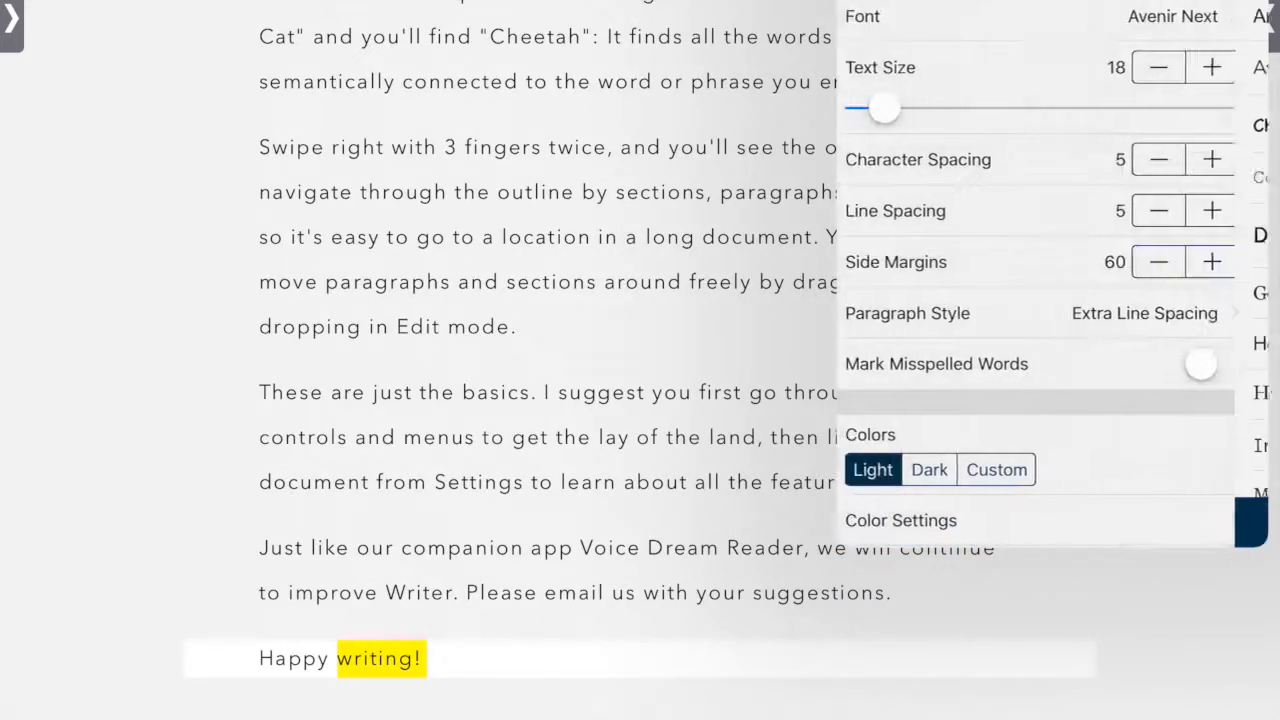
Set text size 25, character spacing 7, line spacing 8 and side margins 20
left_click_drag(884, 107, 990, 107)
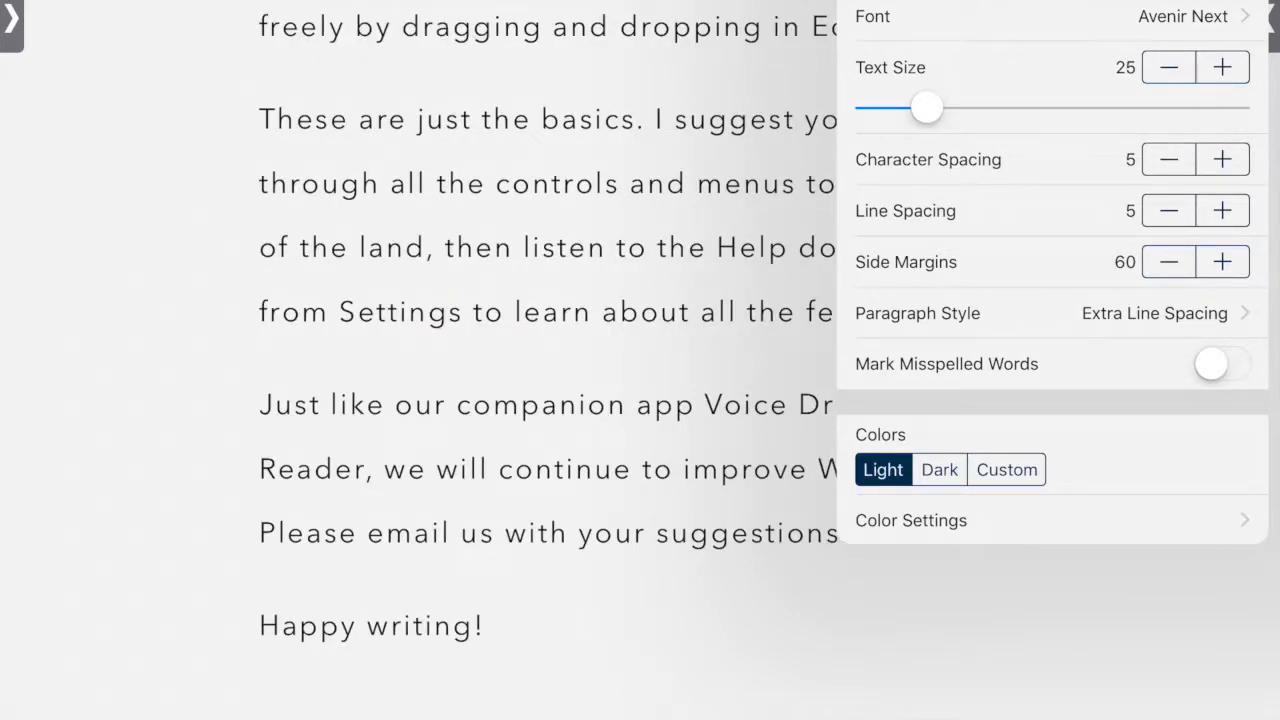
left_click(1221, 159)
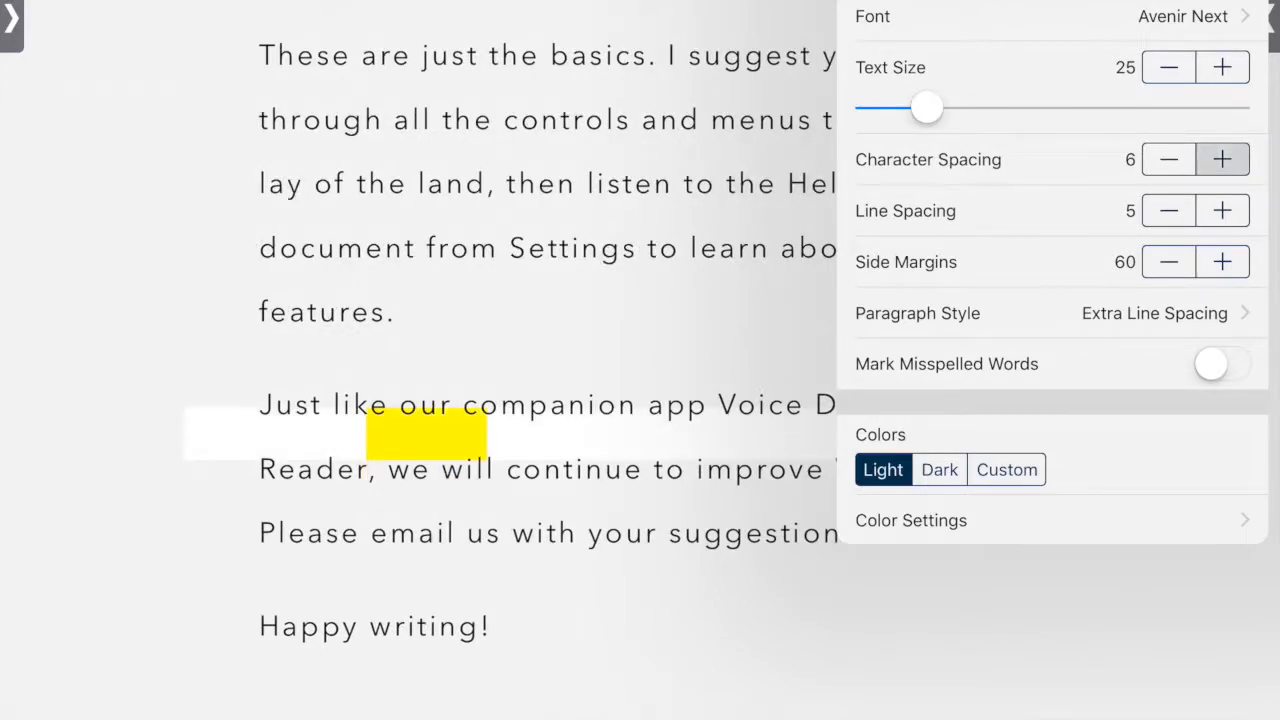
left_click(1222, 159)
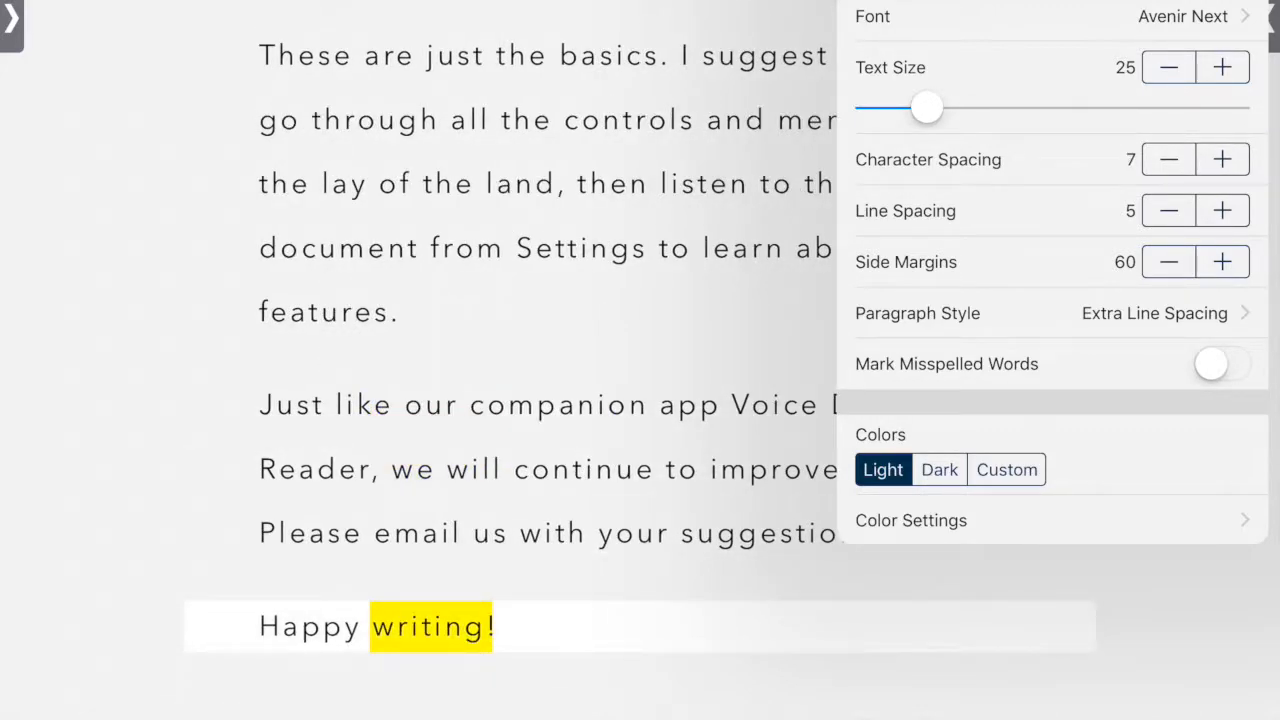
left_click(1221, 210)
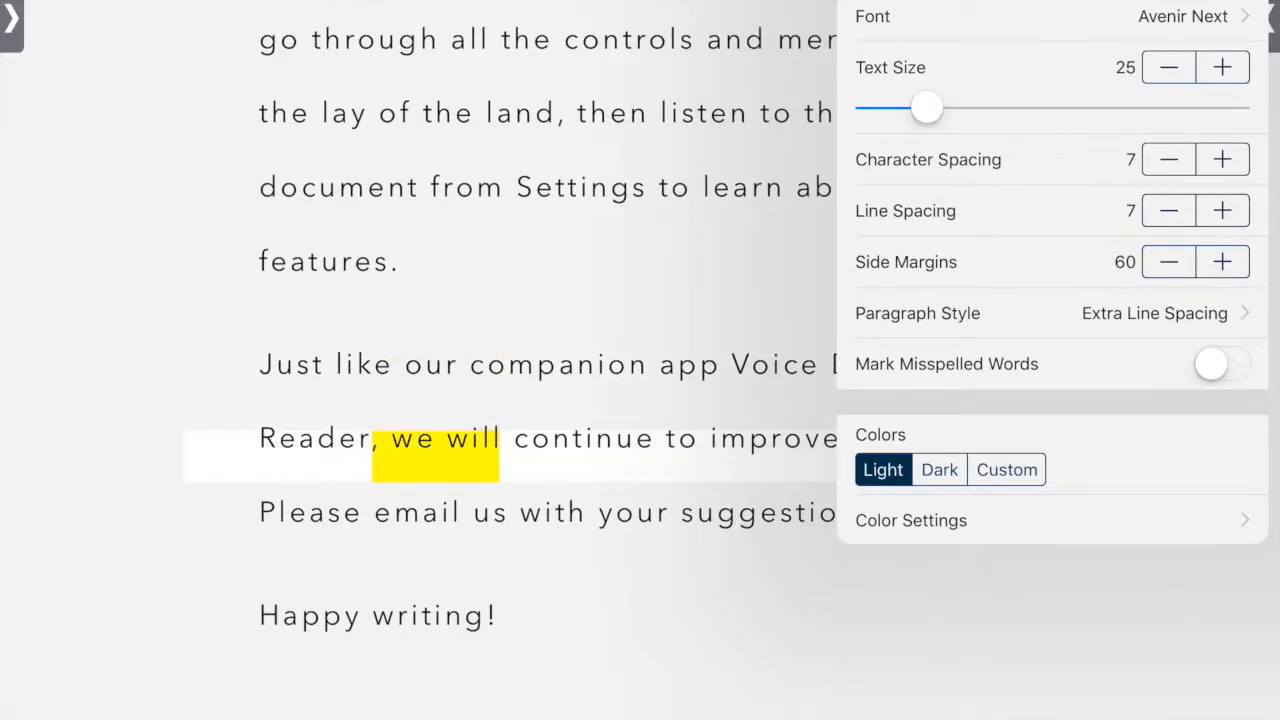
left_click(1222, 210)
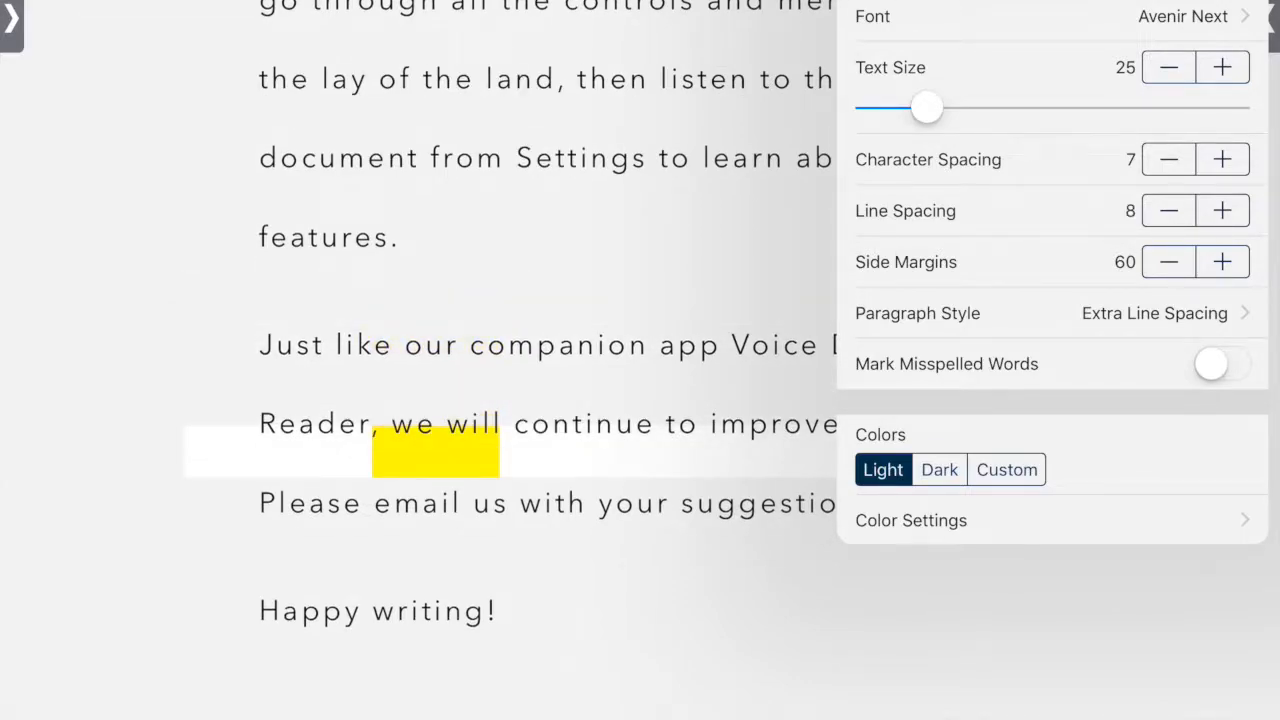
left_click(1168, 261)
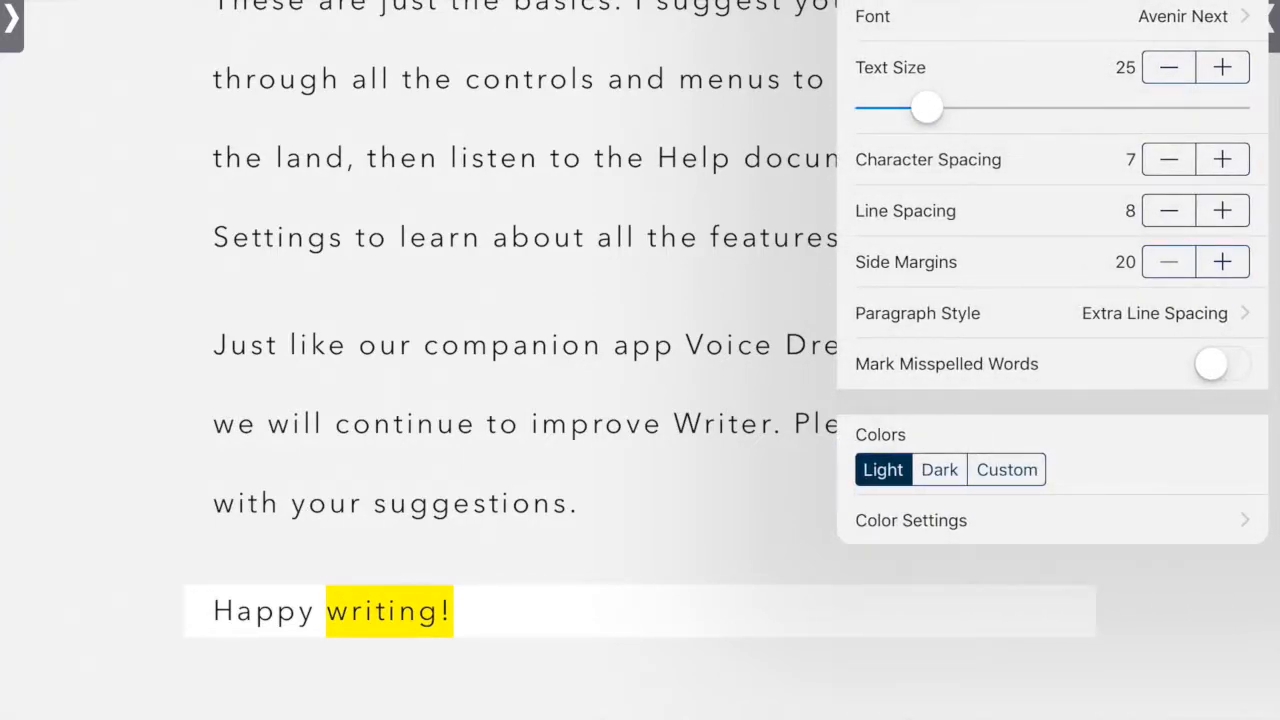
Enable Mark Misspelled Words, choose the Dark color theme, and show the English language list
left_click(1222, 363)
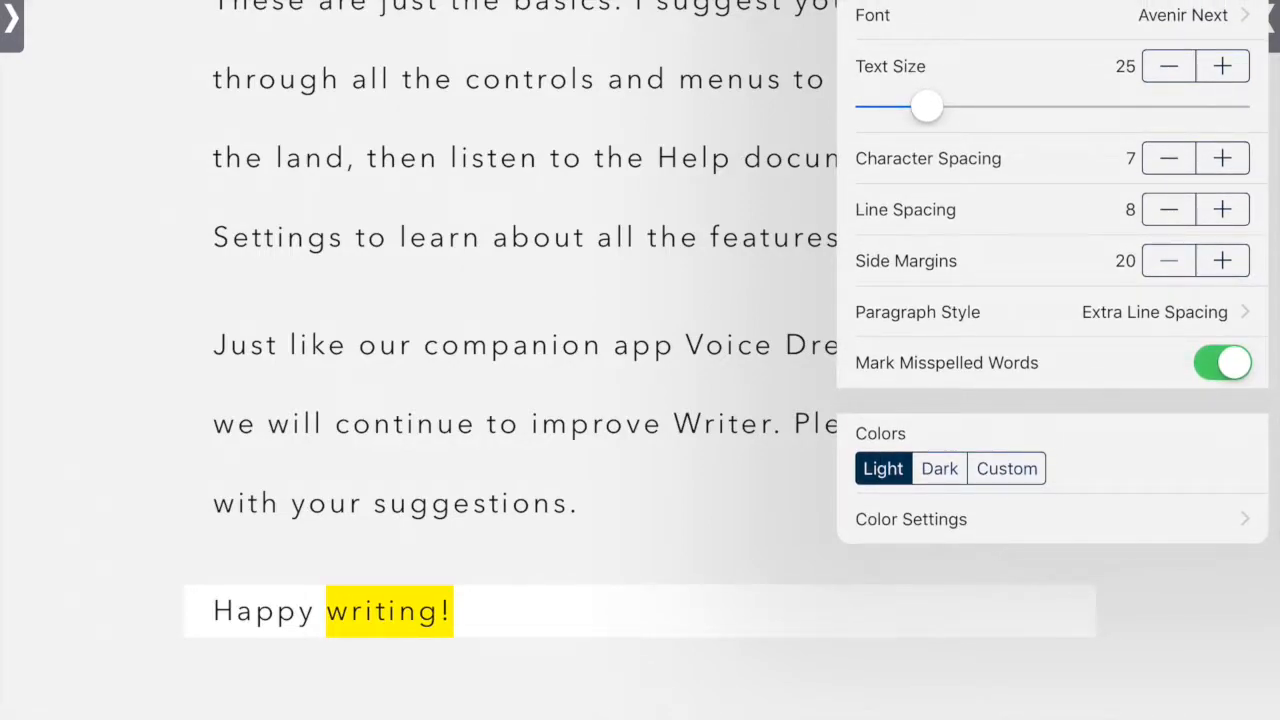
left_click(938, 468)
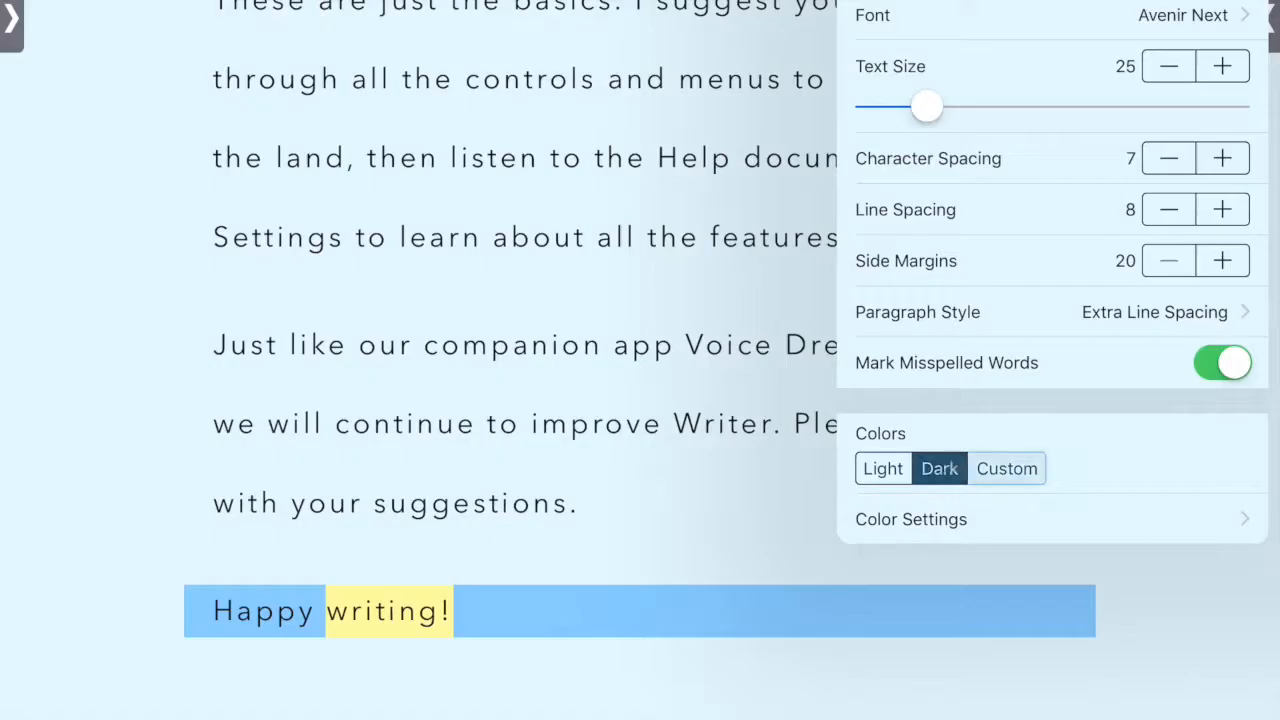
left_click(1006, 468)
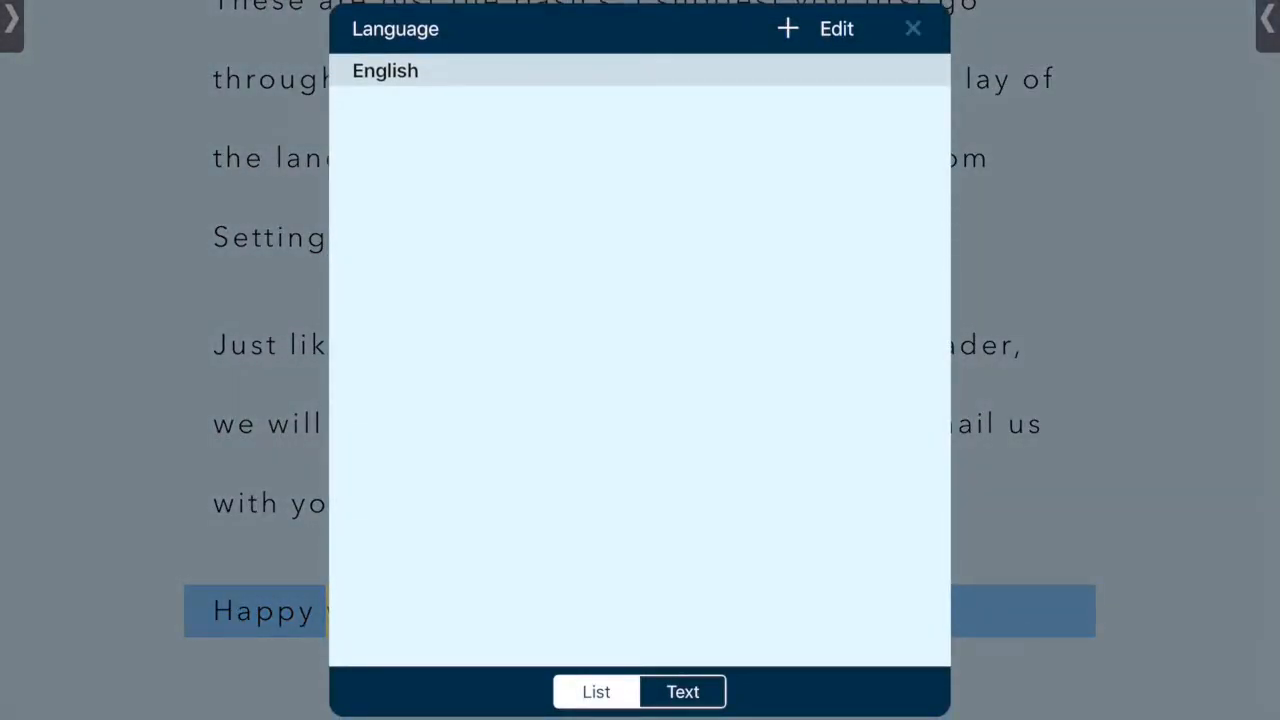
Close the language list to reveal the speech and proofreading settings
left_click(911, 28)
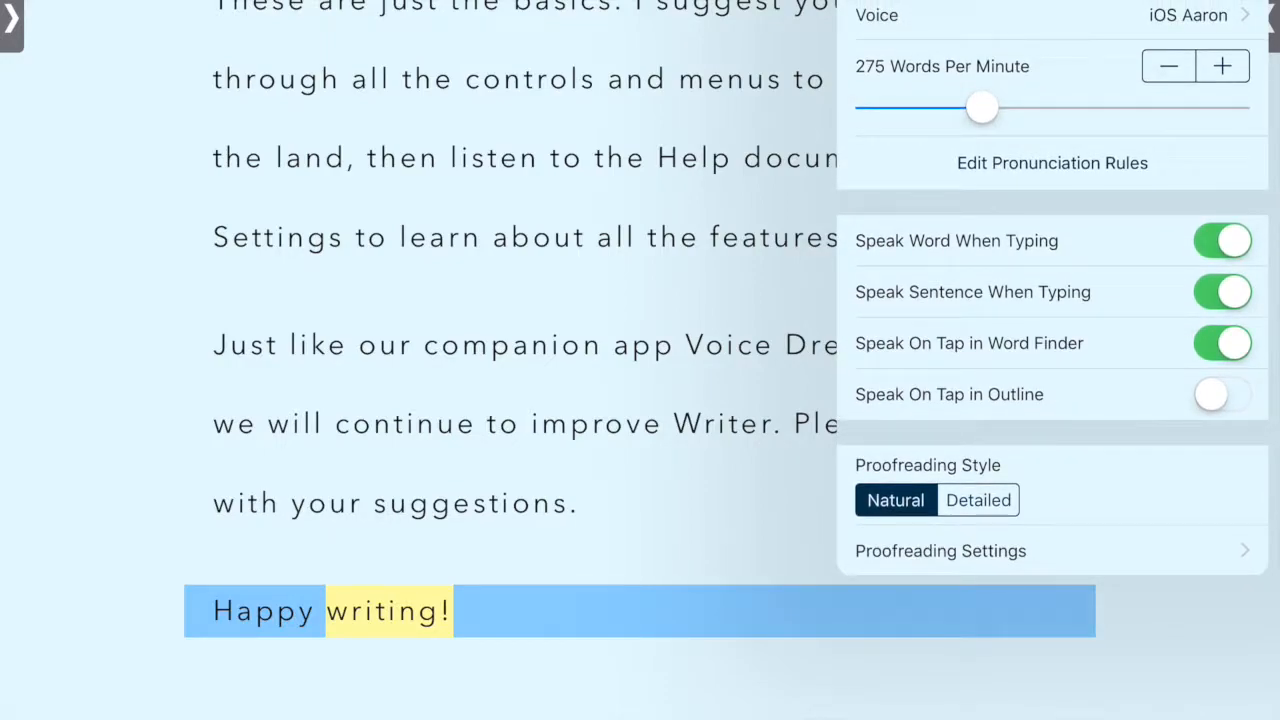
Switch the proofreading style from Natural to Detailed and scroll through the settings
left_click(978, 499)
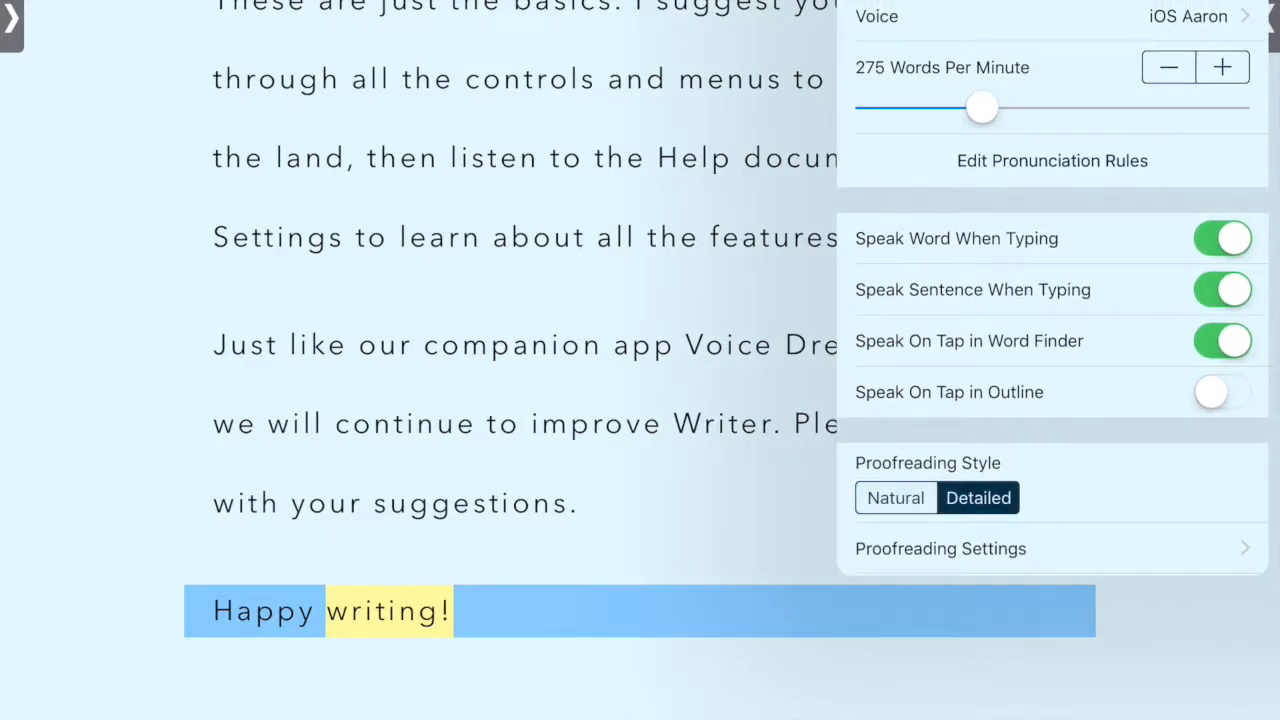
scroll("down", 3)
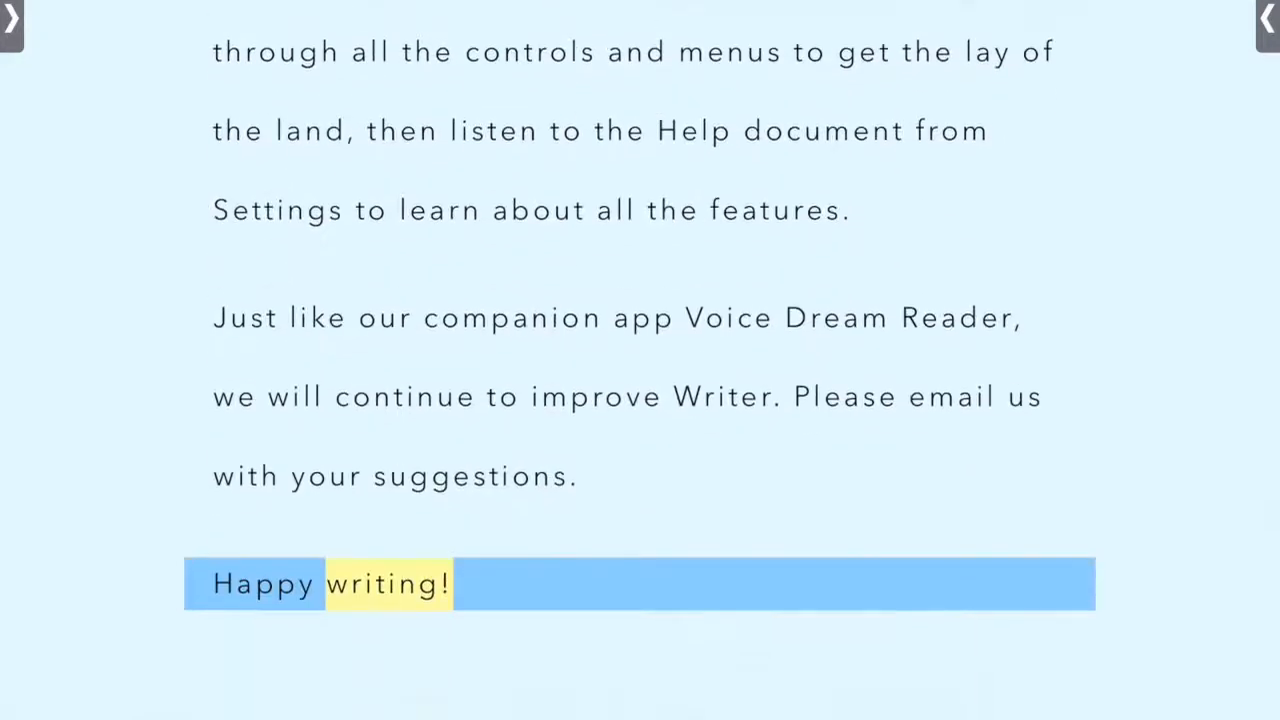
scroll("up", 3)
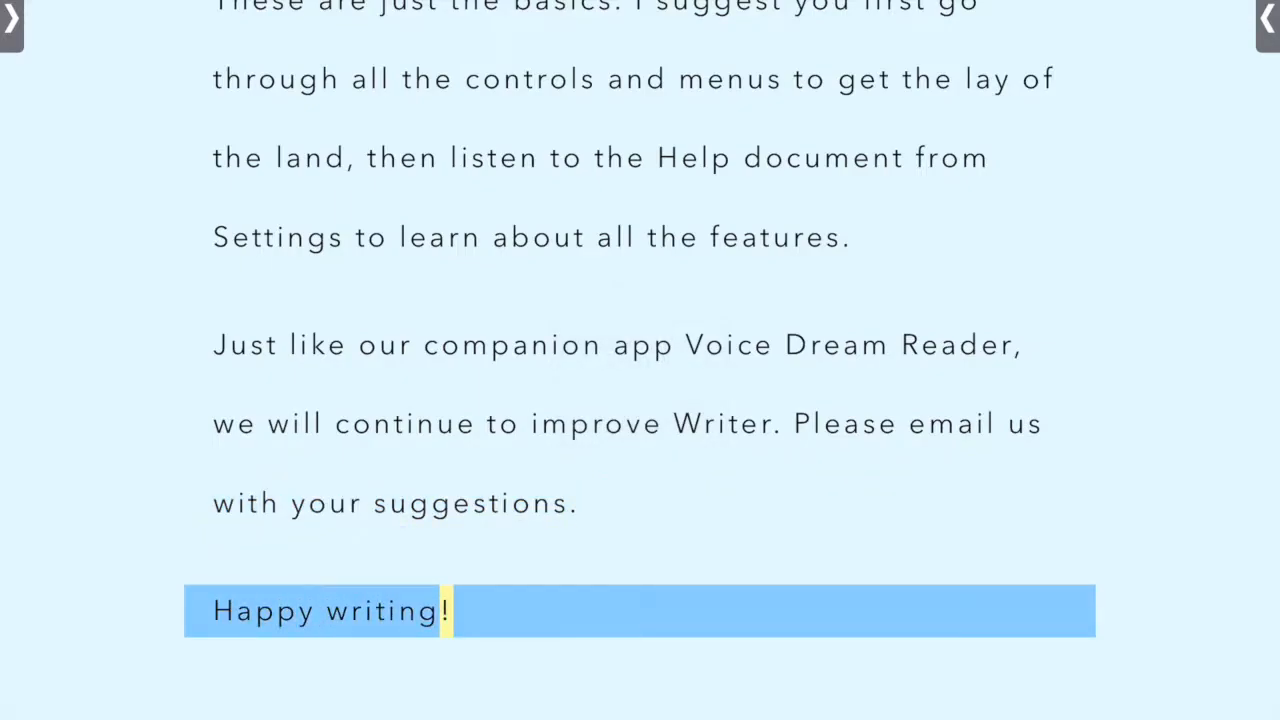
scroll("up", 3)
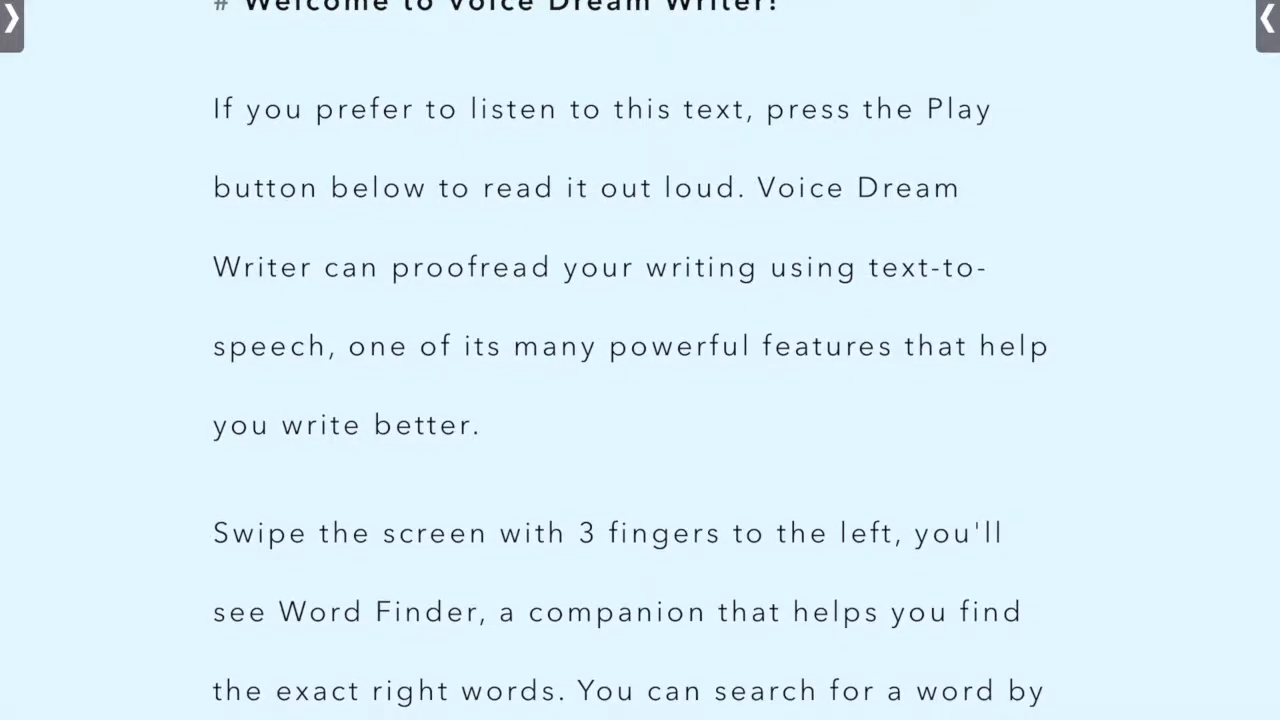